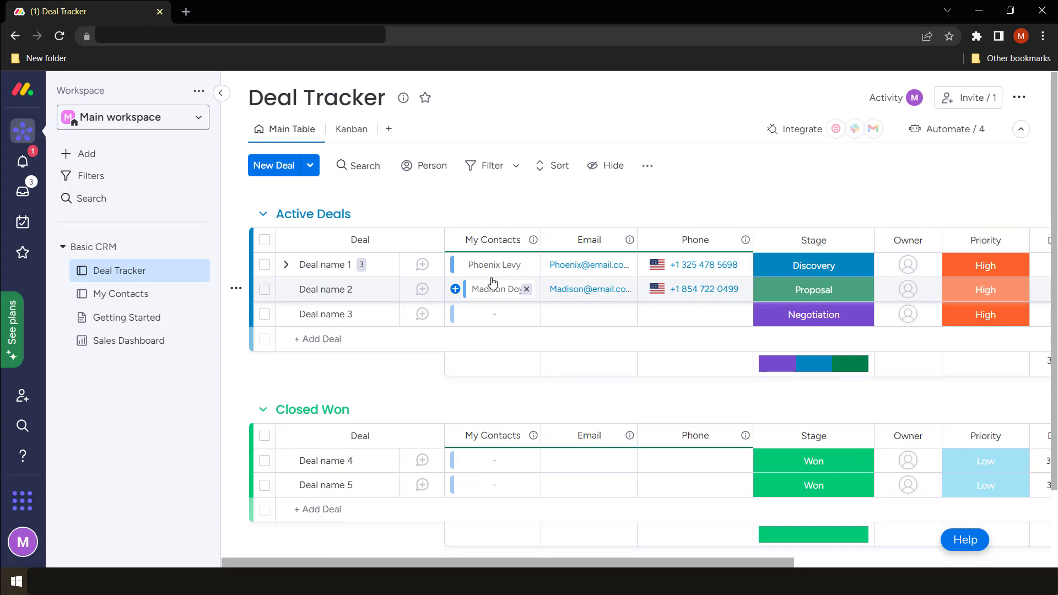
Expand Deal name 1 to list Reach out to Madison, Send contract and Deliver plans physically.
{"action": "left_click", "coordinate": [587, 264]}
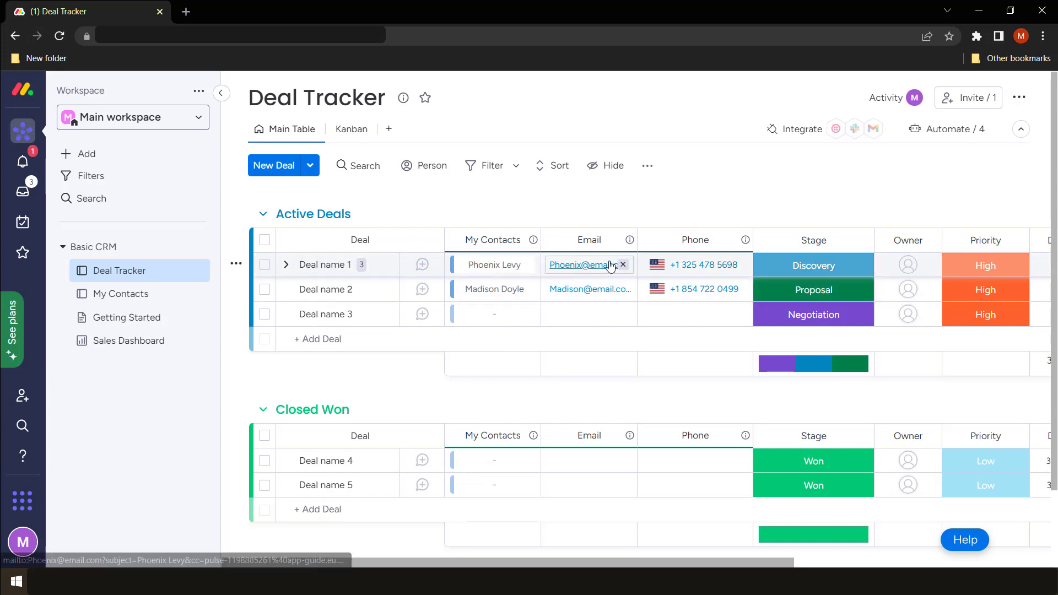
{"action": "mouse_move", "coordinate": [507, 277]}
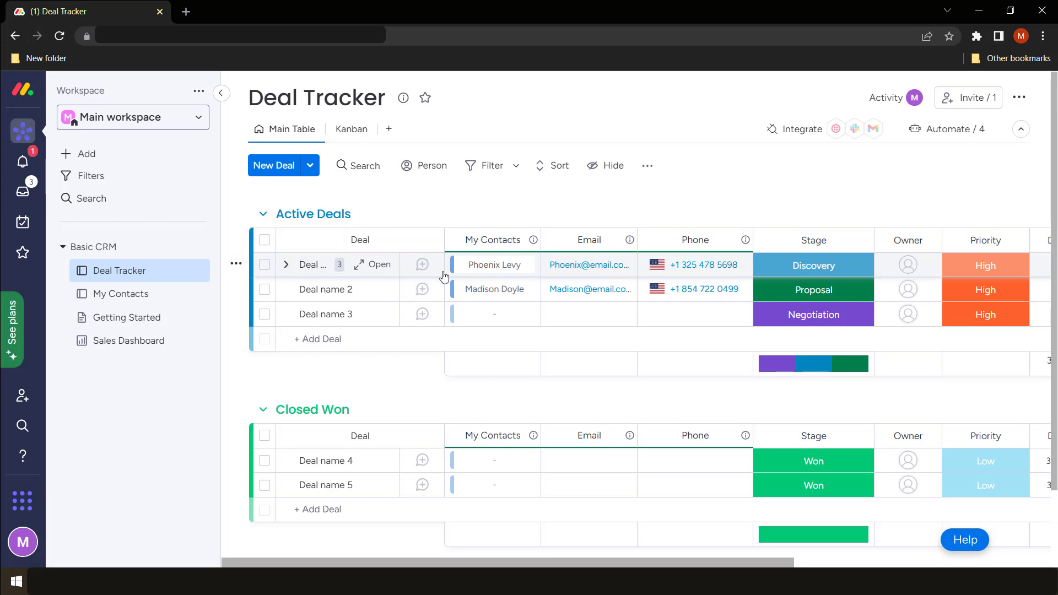
{"action": "mouse_move", "coordinate": [380, 293]}
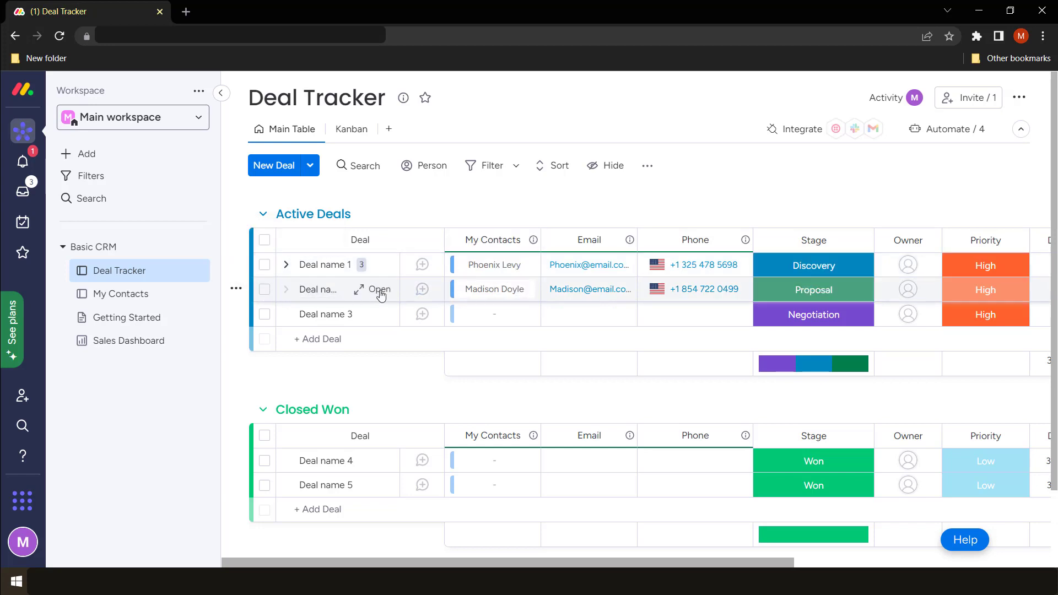
{"action": "left_click", "coordinate": [494, 288]}
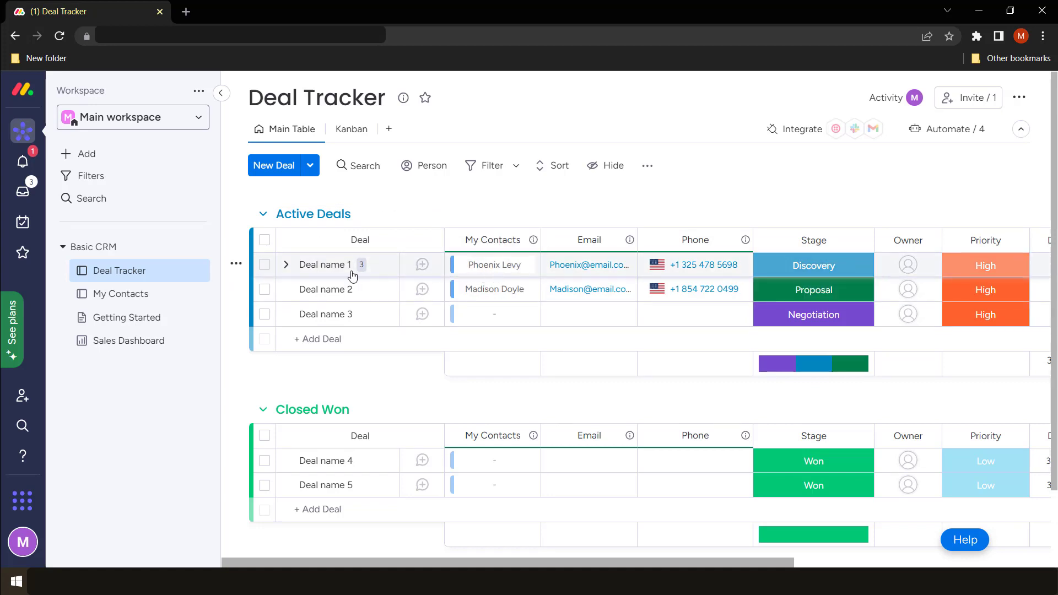
{"action": "mouse_move", "coordinate": [287, 263]}
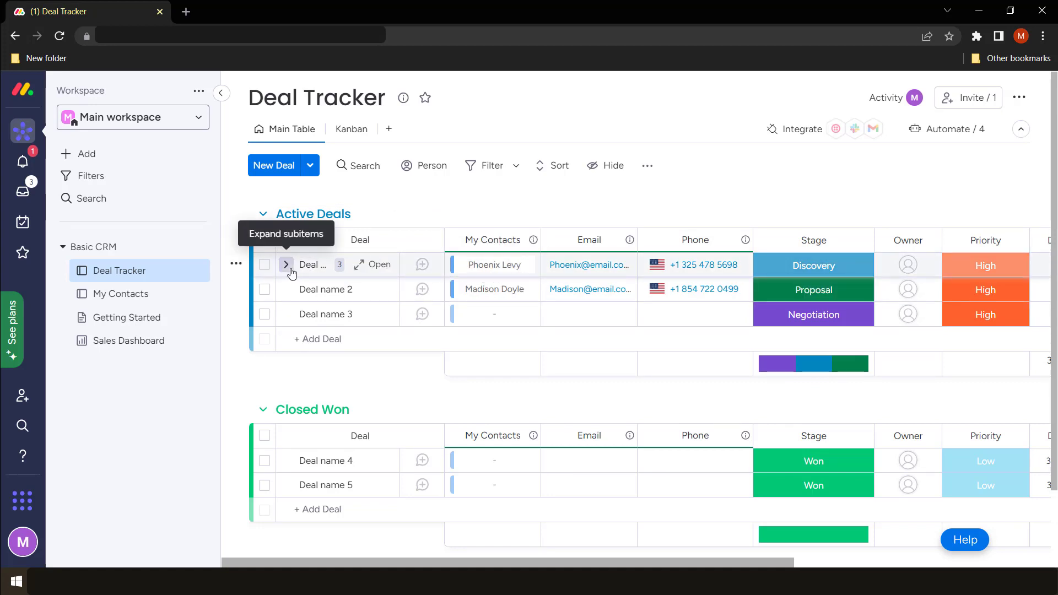
{"action": "left_click", "coordinate": [286, 265]}
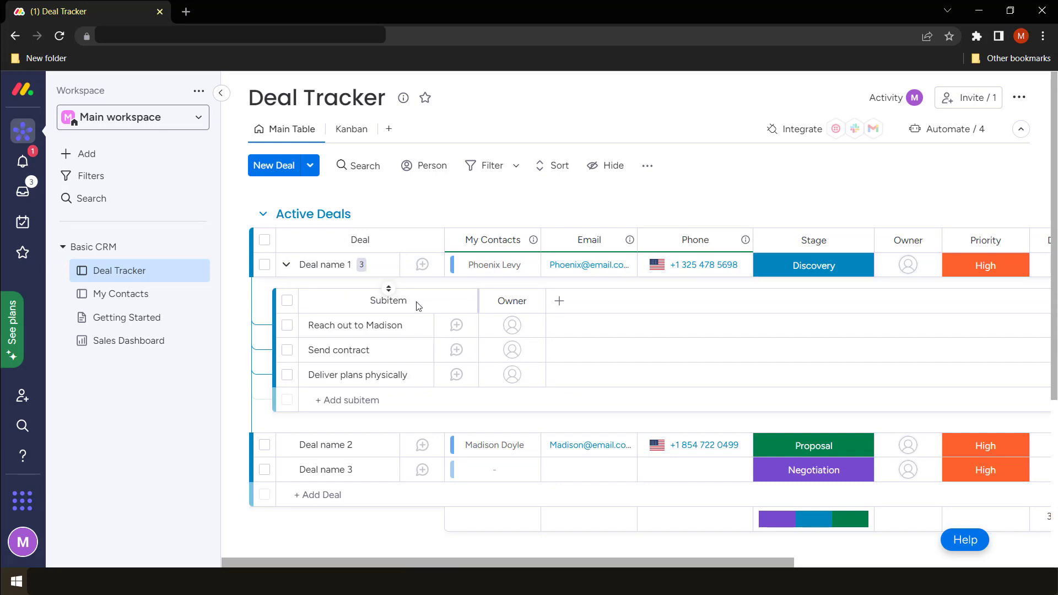
{"action": "mouse_move", "coordinate": [388, 375]}
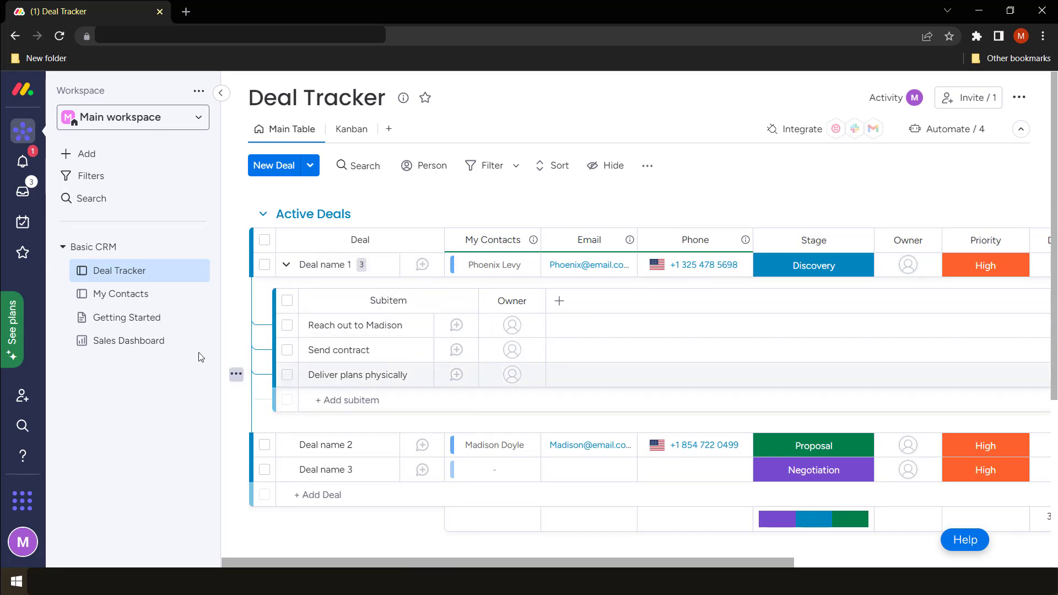
{"action": "left_click", "coordinate": [356, 325]}
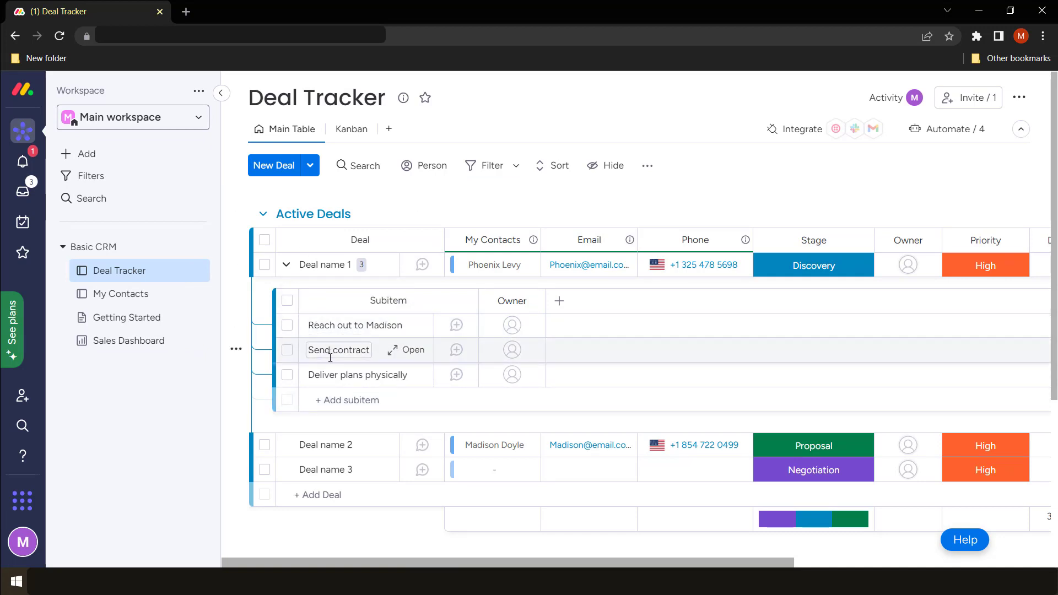
{"action": "mouse_move", "coordinate": [344, 375]}
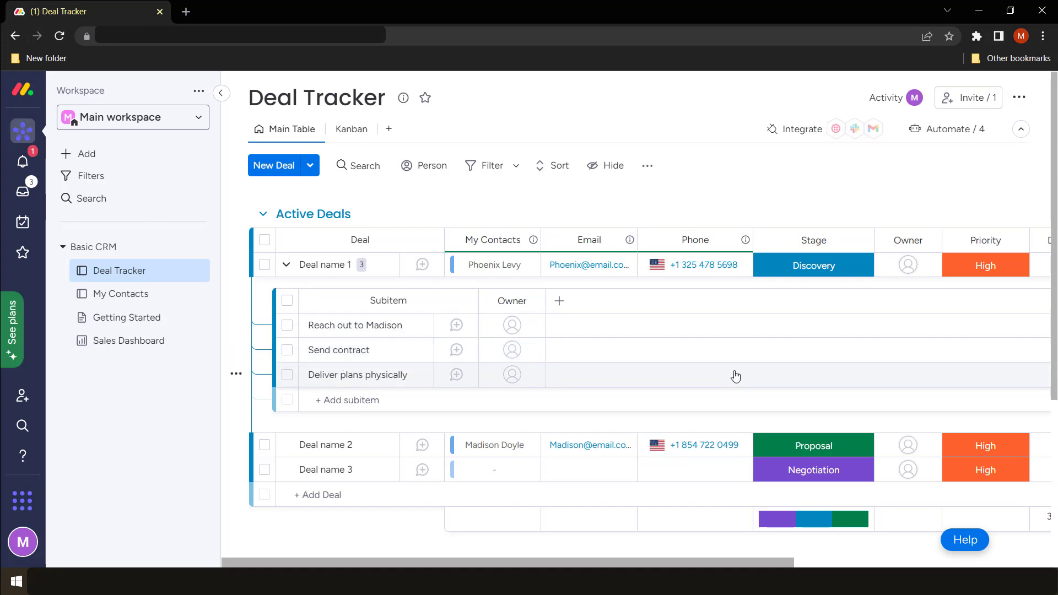
{"action": "mouse_move", "coordinate": [394, 345]}
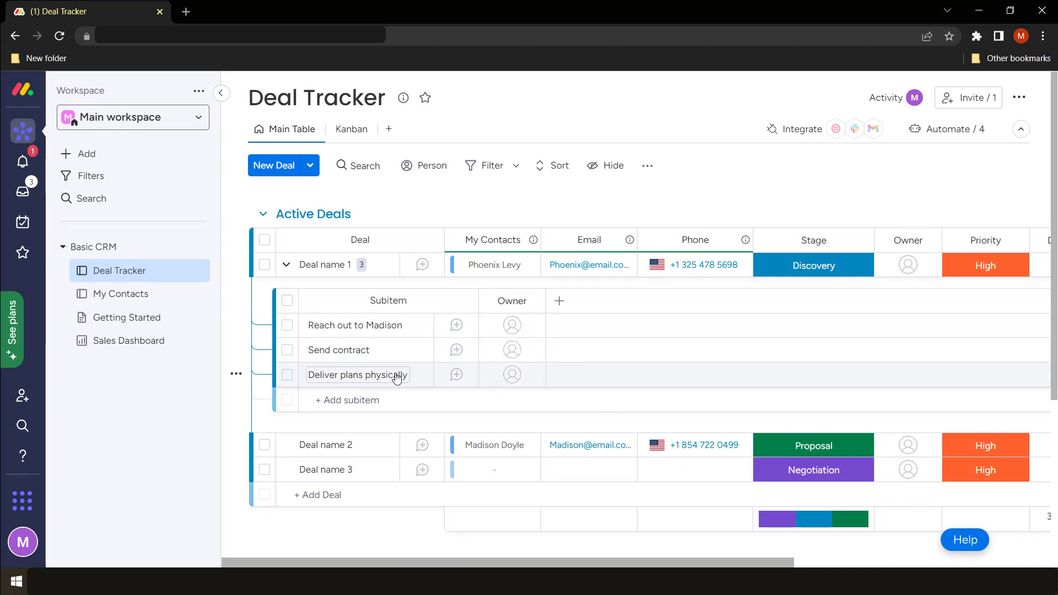
{"action": "mouse_move", "coordinate": [544, 345]}
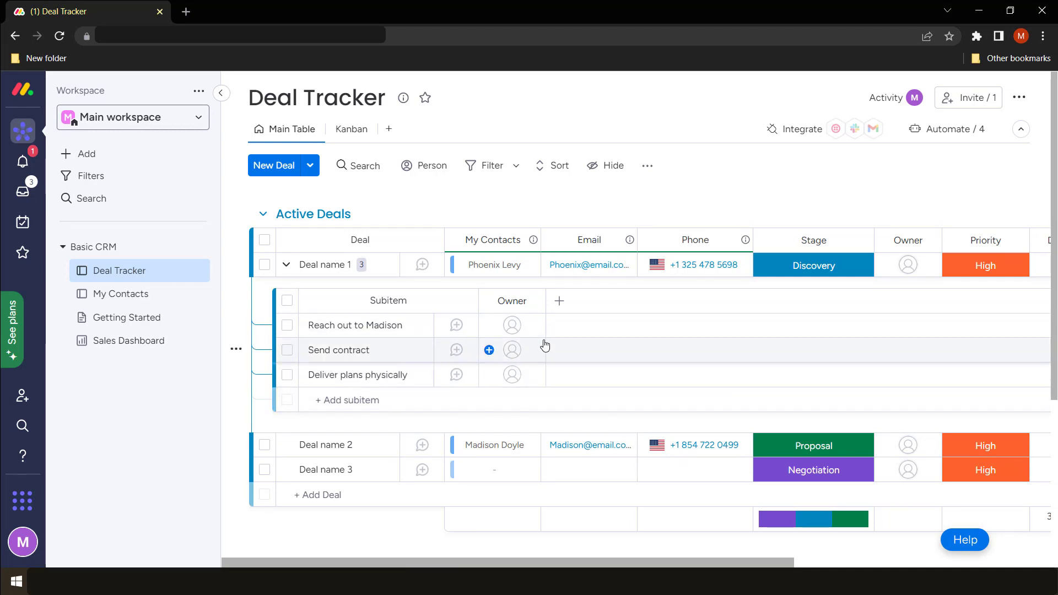
Add a Status column to the subitems and mark Reach out to Madison as Done.
{"action": "left_click", "coordinate": [559, 301]}
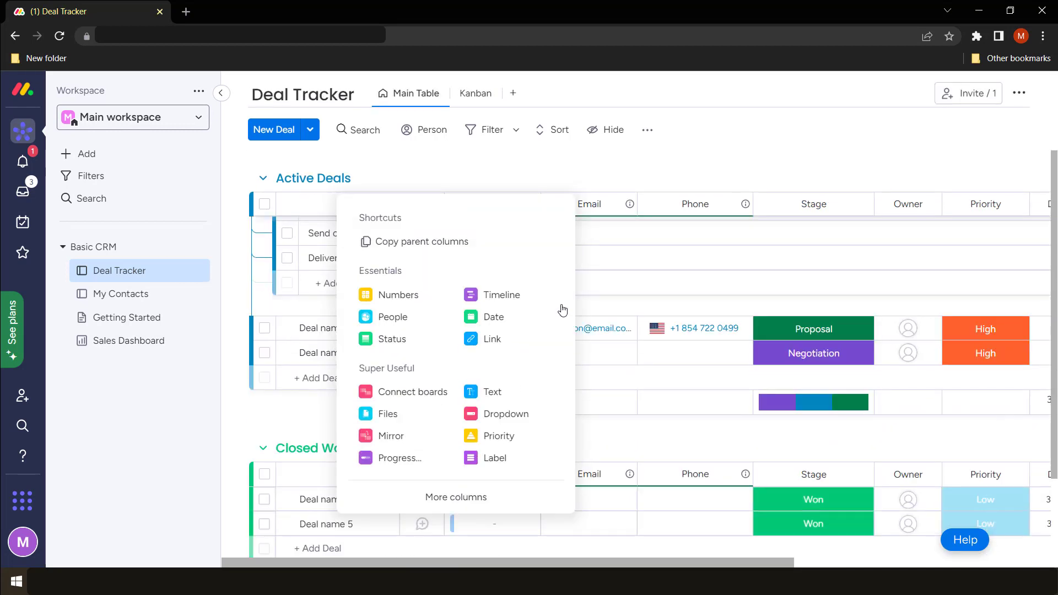
{"action": "mouse_move", "coordinate": [391, 339]}
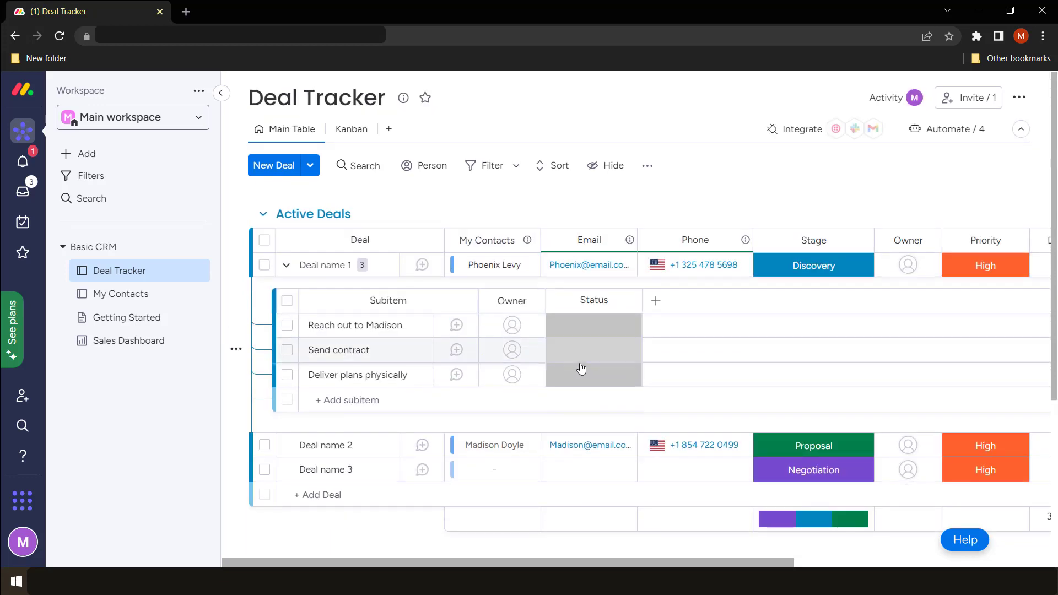
{"action": "left_click", "coordinate": [593, 325]}
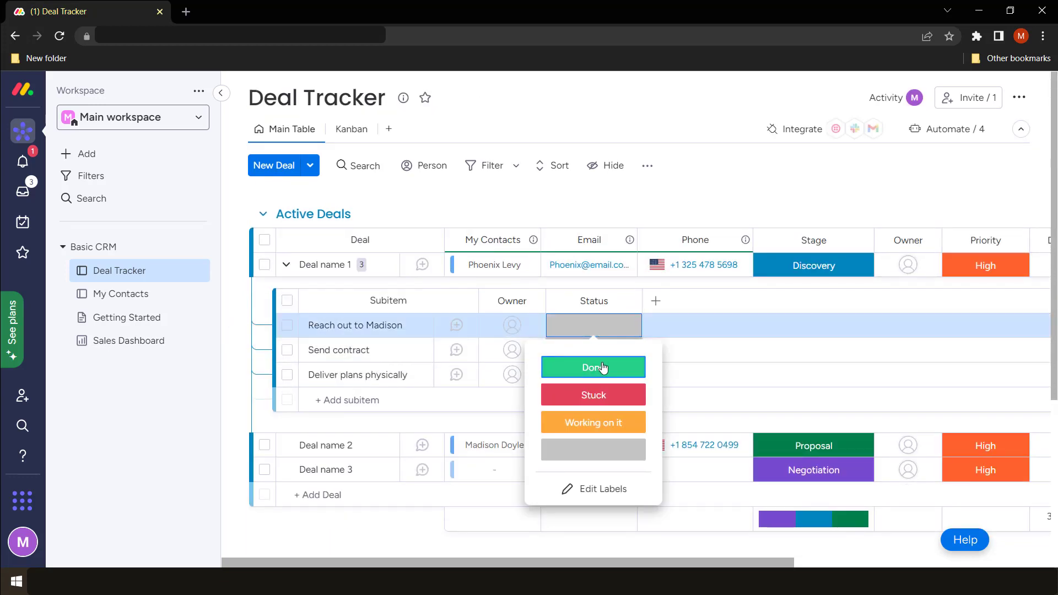
{"action": "left_click", "coordinate": [593, 367]}
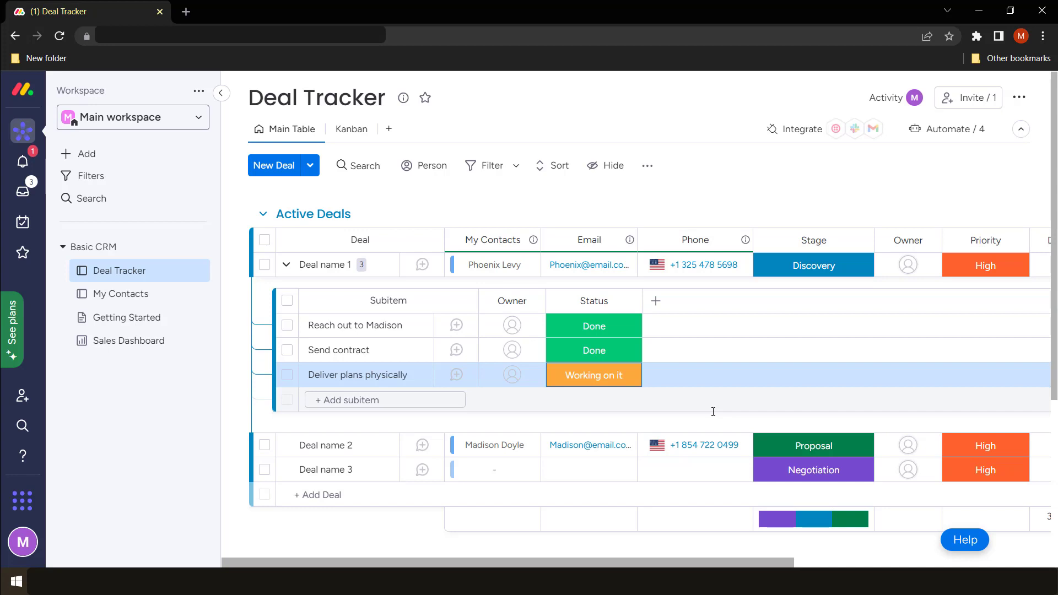
{"action": "mouse_move", "coordinate": [678, 375]}
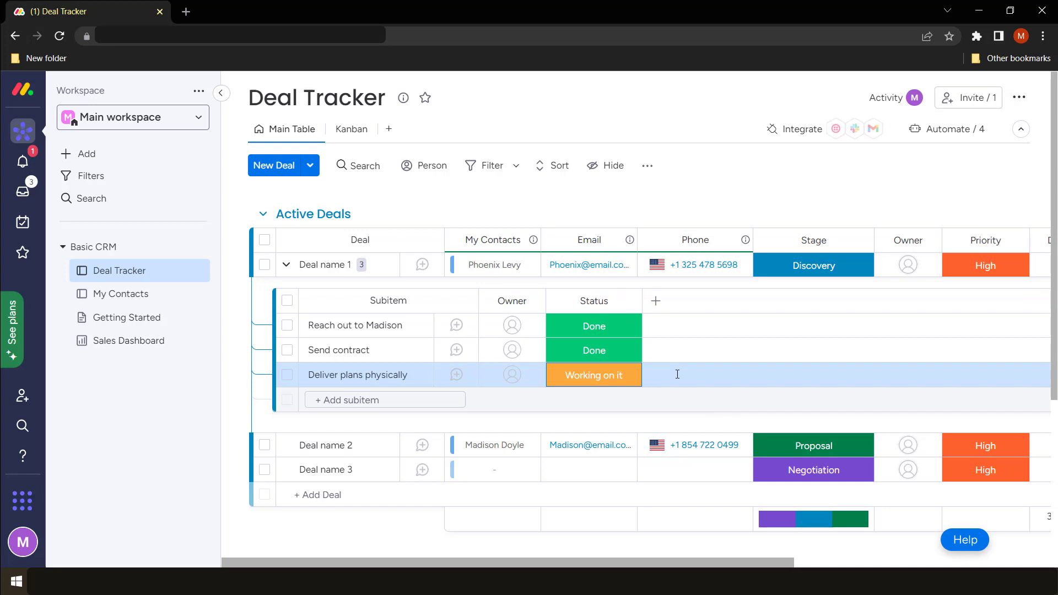
{"action": "mouse_move", "coordinate": [655, 301]}
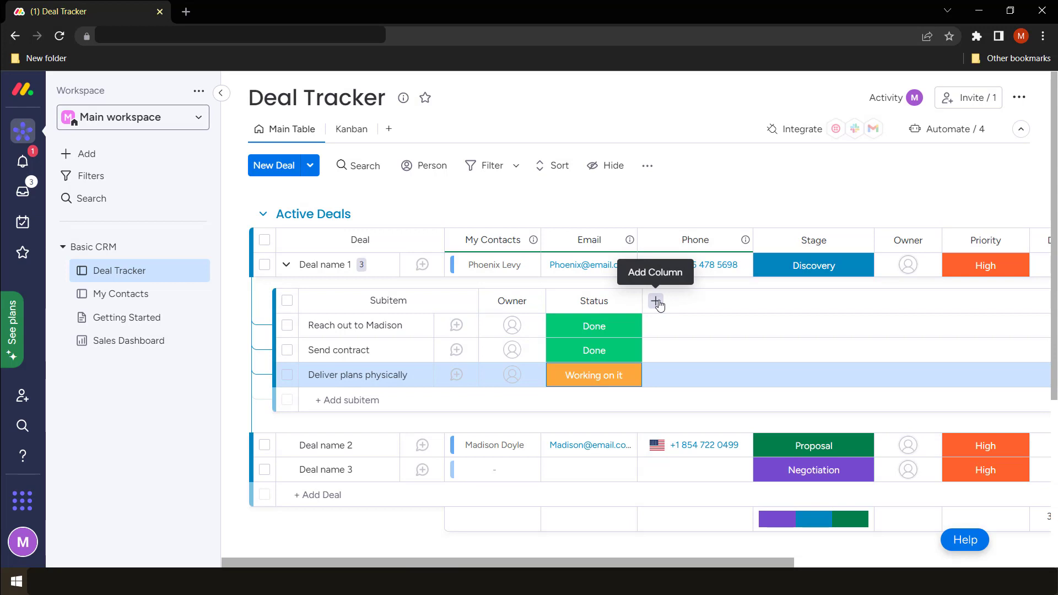
Copy the Close Date column from the parent deals into the subitems table.
{"action": "scroll", "scroll_direction": "down", "scroll_amount": 3}
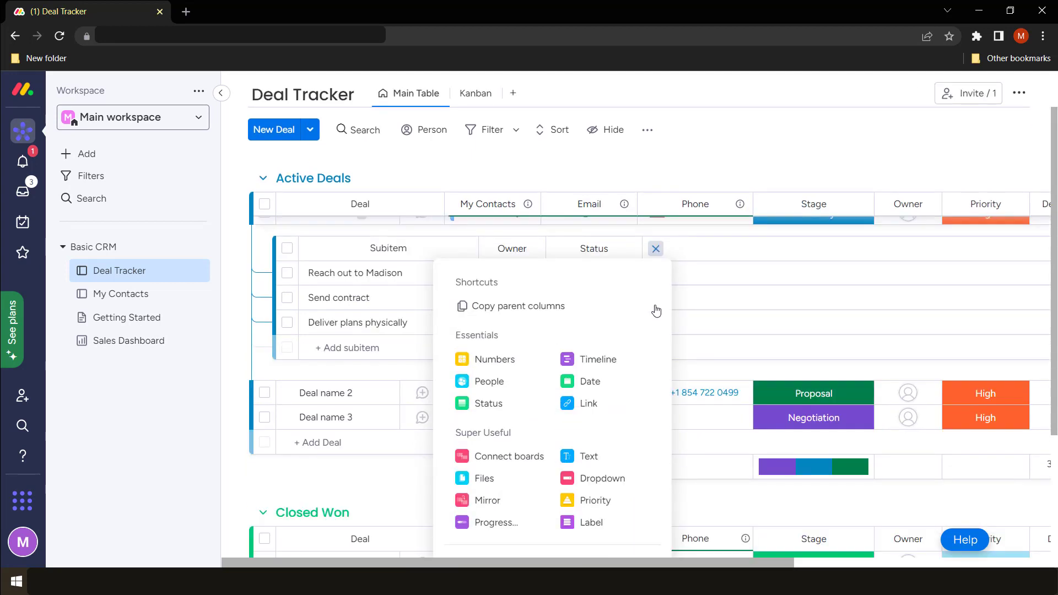
{"action": "left_click", "coordinate": [518, 305]}
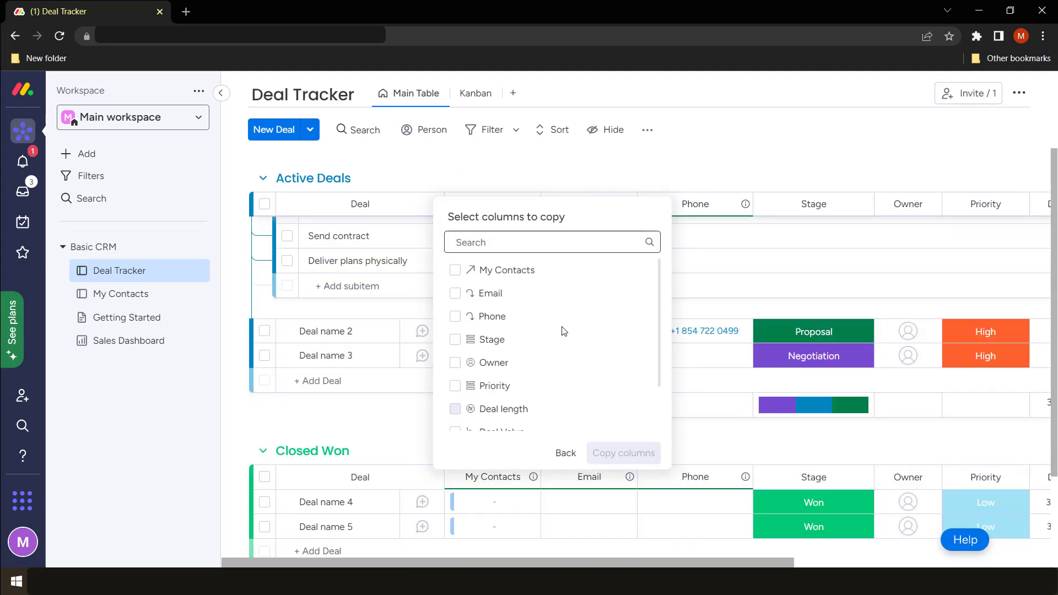
{"action": "mouse_move", "coordinate": [590, 362]}
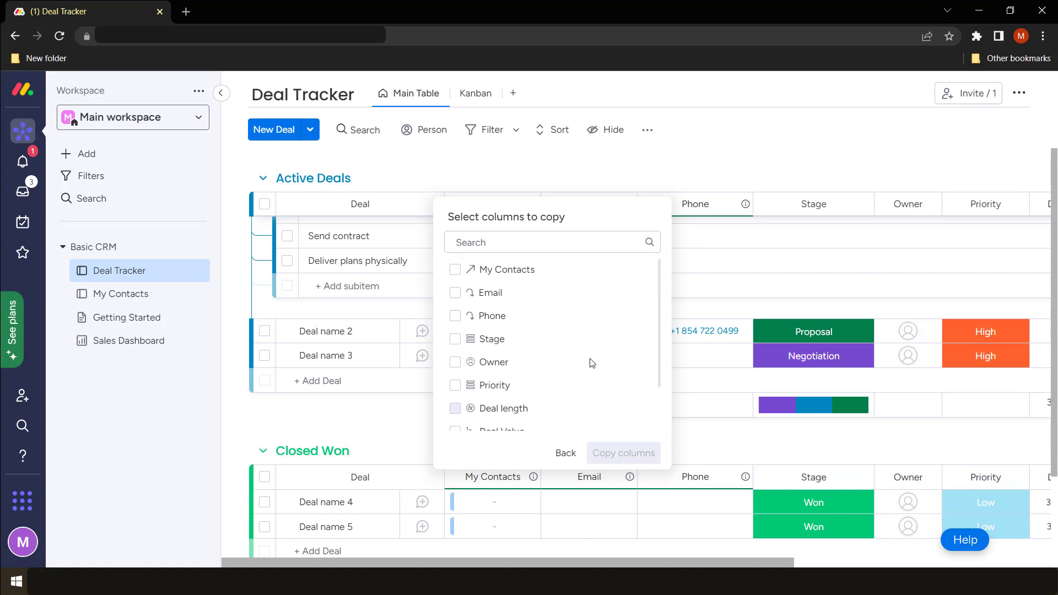
{"action": "scroll", "scroll_direction": "down", "scroll_amount": 3}
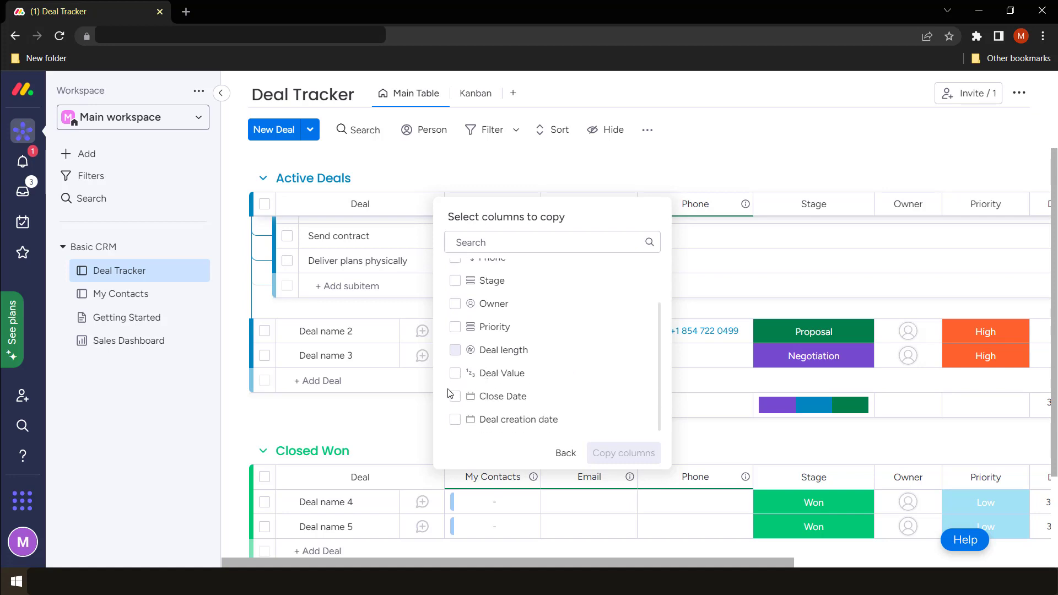
{"action": "left_click", "coordinate": [455, 396]}
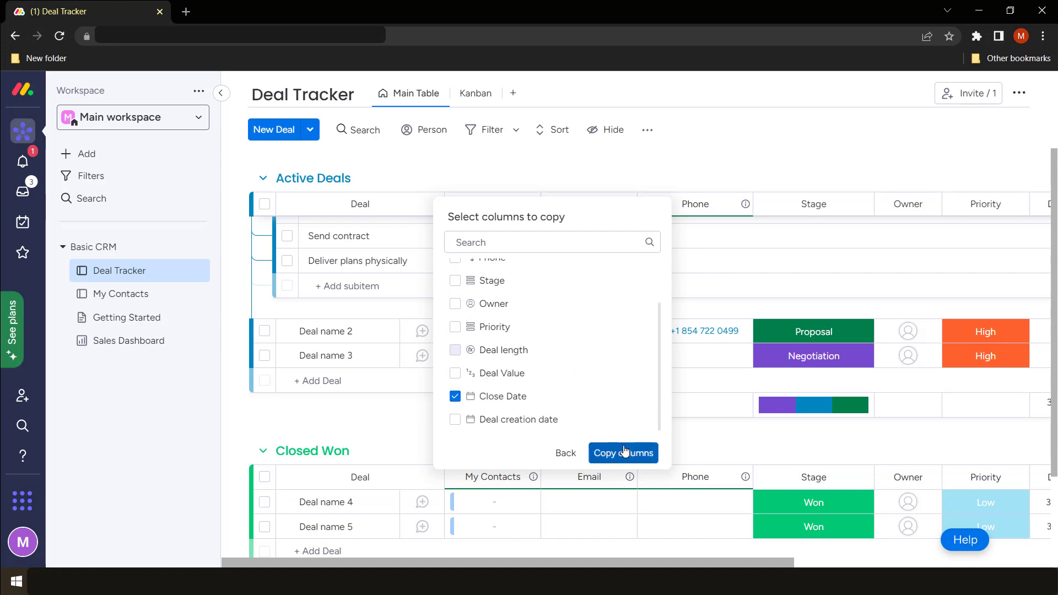
{"action": "left_click", "coordinate": [622, 453]}
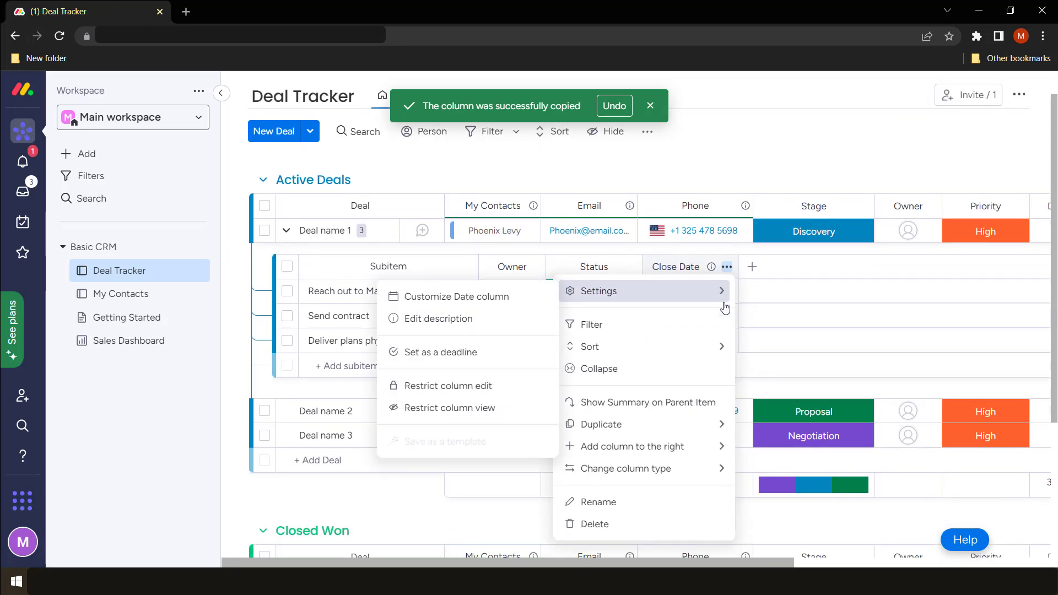
Delete the Close Date column, leaving Subitem, Owner and Status.
{"action": "left_click", "coordinate": [594, 524]}
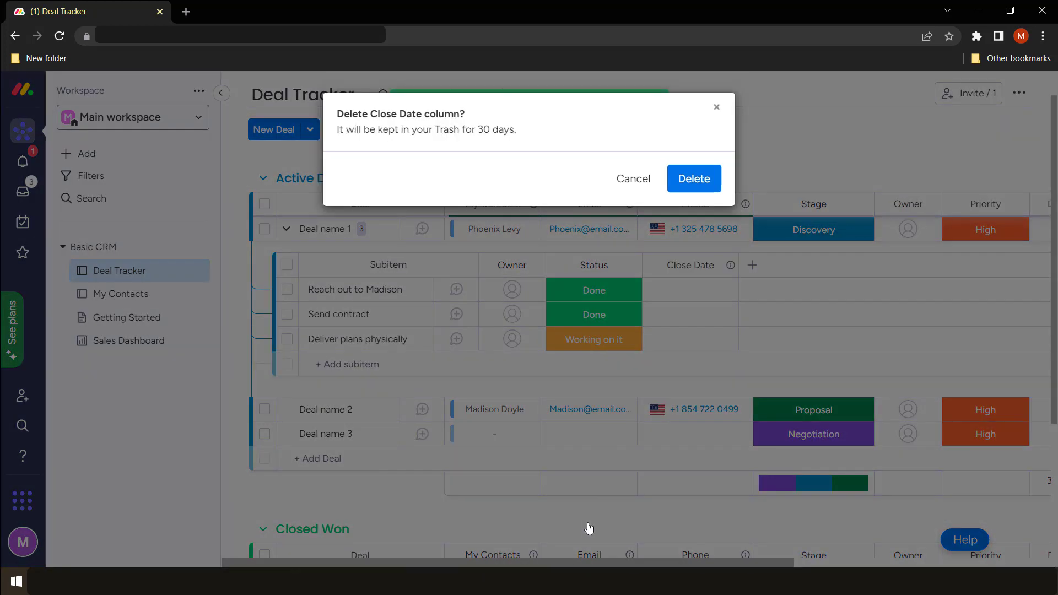
{"action": "left_click", "coordinate": [693, 178]}
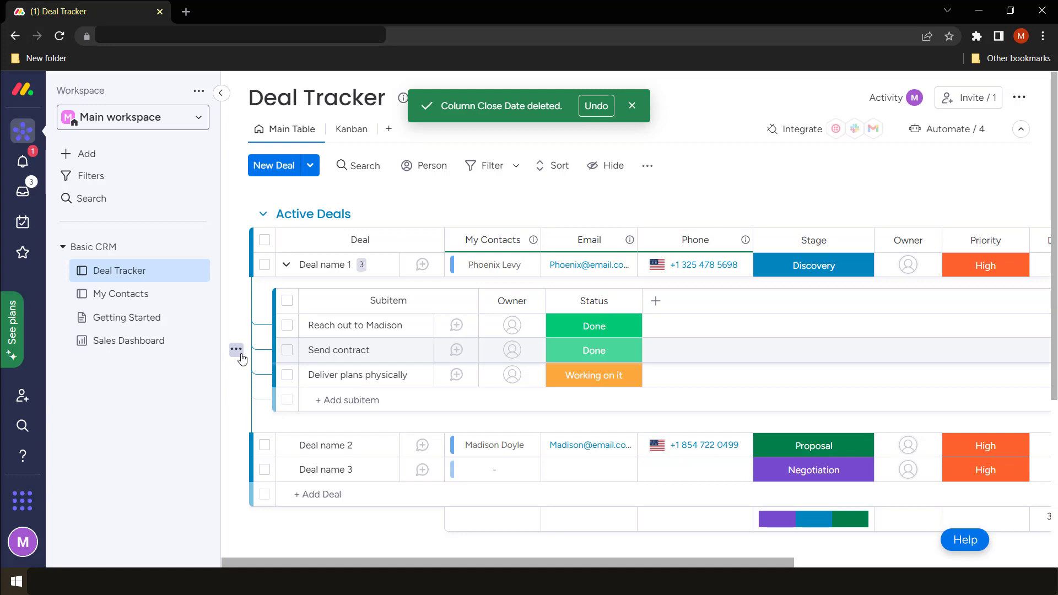
{"action": "mouse_move", "coordinate": [295, 279]}
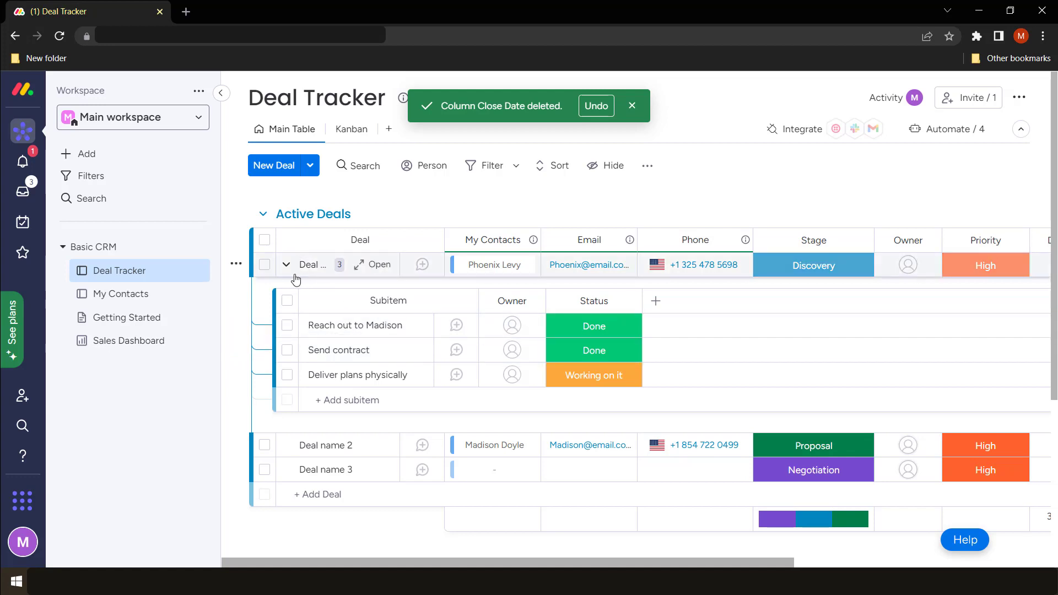
{"action": "mouse_move", "coordinate": [285, 265]}
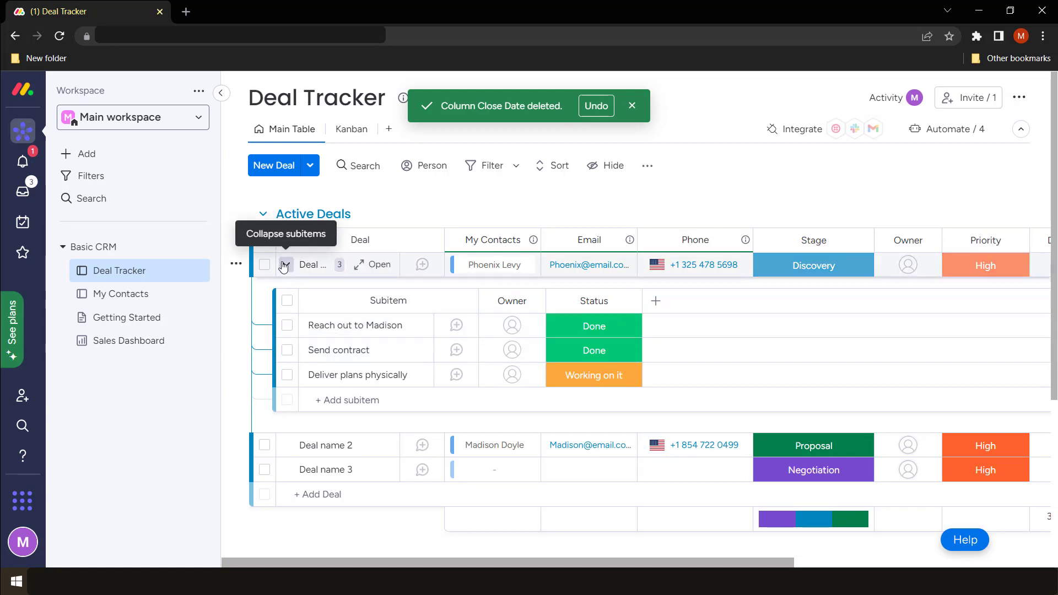
{"action": "left_click", "coordinate": [283, 265]}
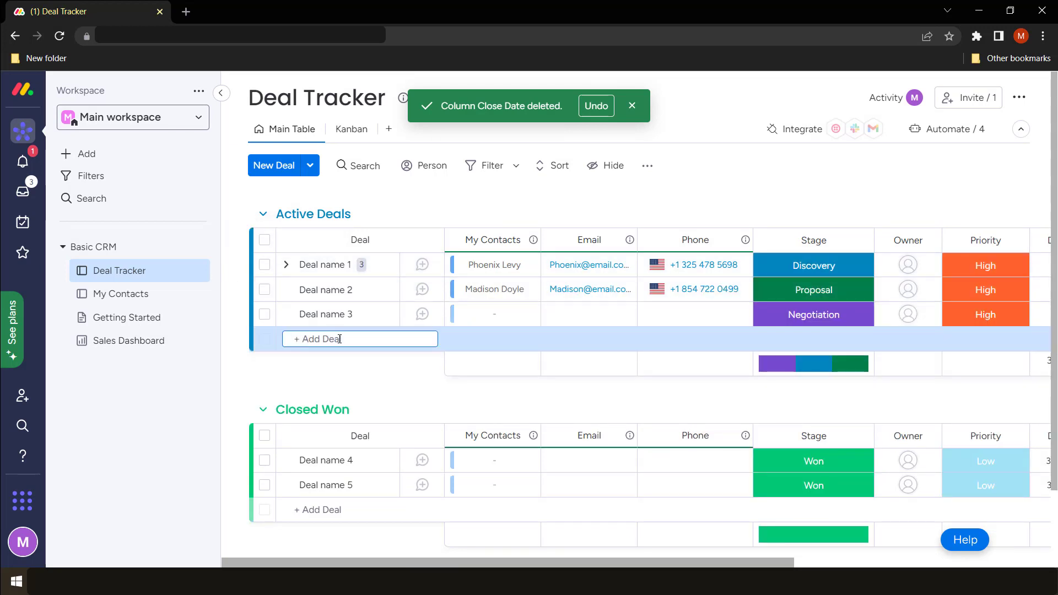
{"action": "type", "text": "Krause"}
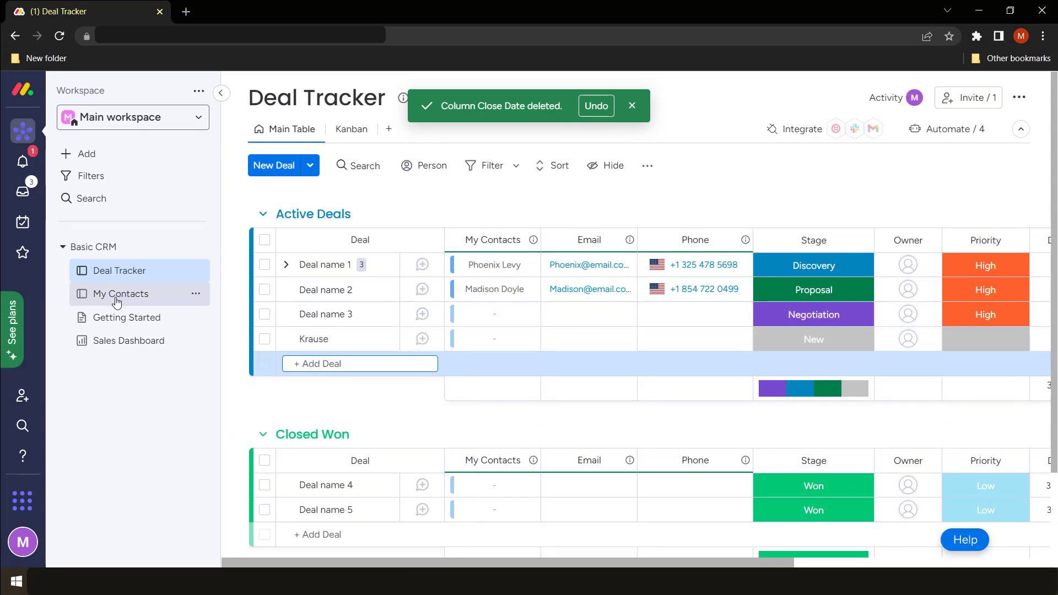
{"action": "mouse_move", "coordinate": [489, 338]}
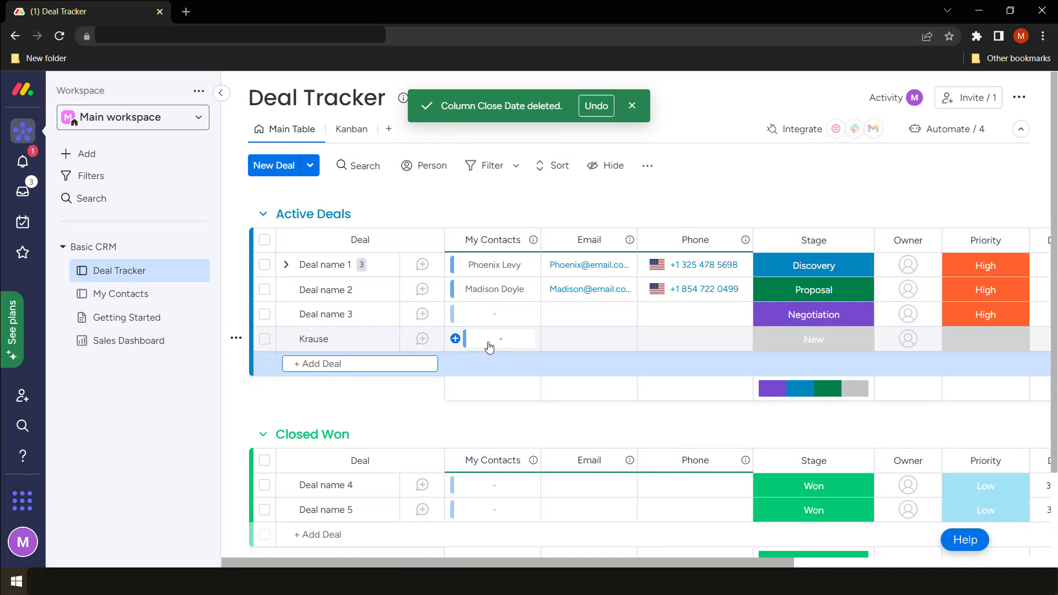
{"action": "left_click", "coordinate": [493, 338]}
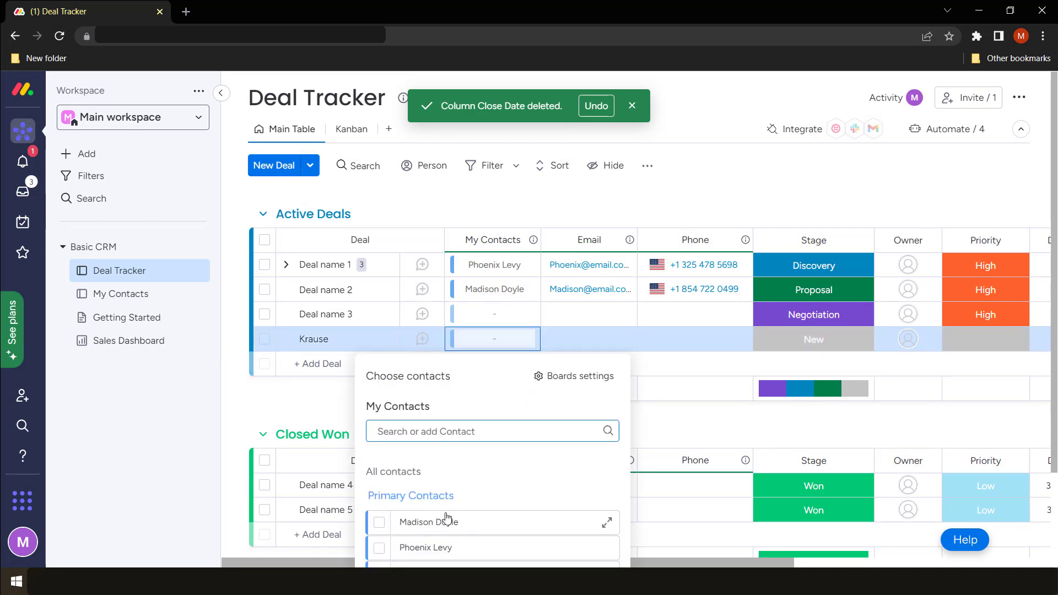
{"action": "scroll", "scroll_direction": "down", "scroll_amount": 3}
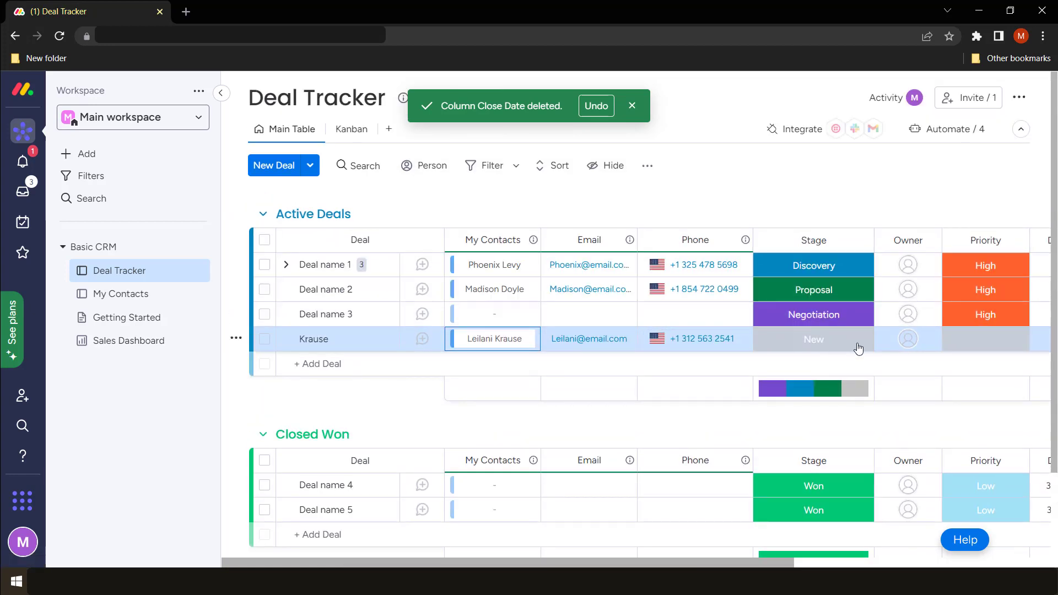
Set the Krause deal's stage to Negotiation.
{"action": "left_click", "coordinate": [813, 338]}
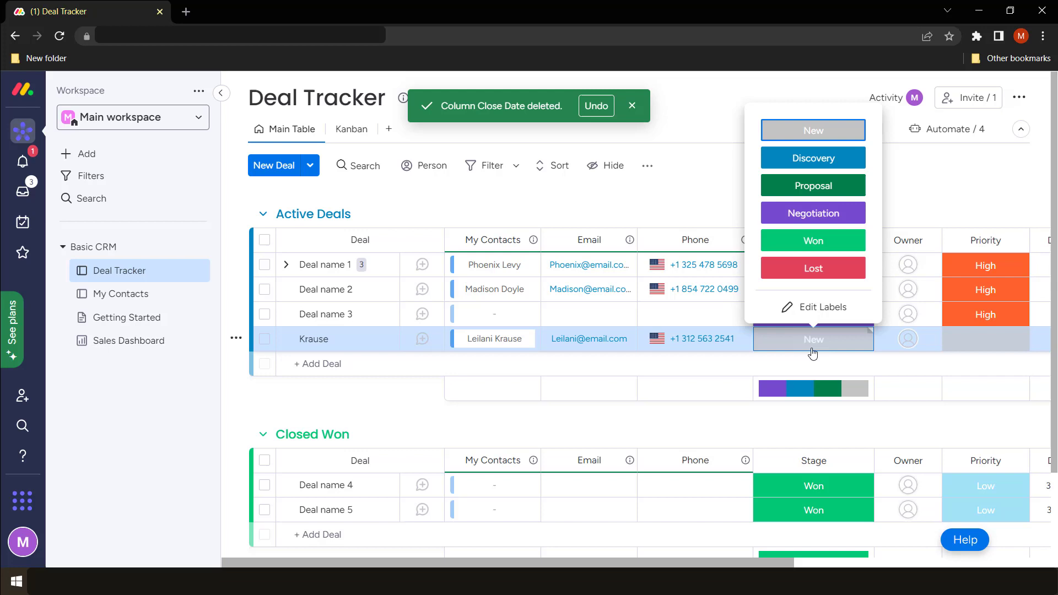
{"action": "left_click", "coordinate": [812, 213]}
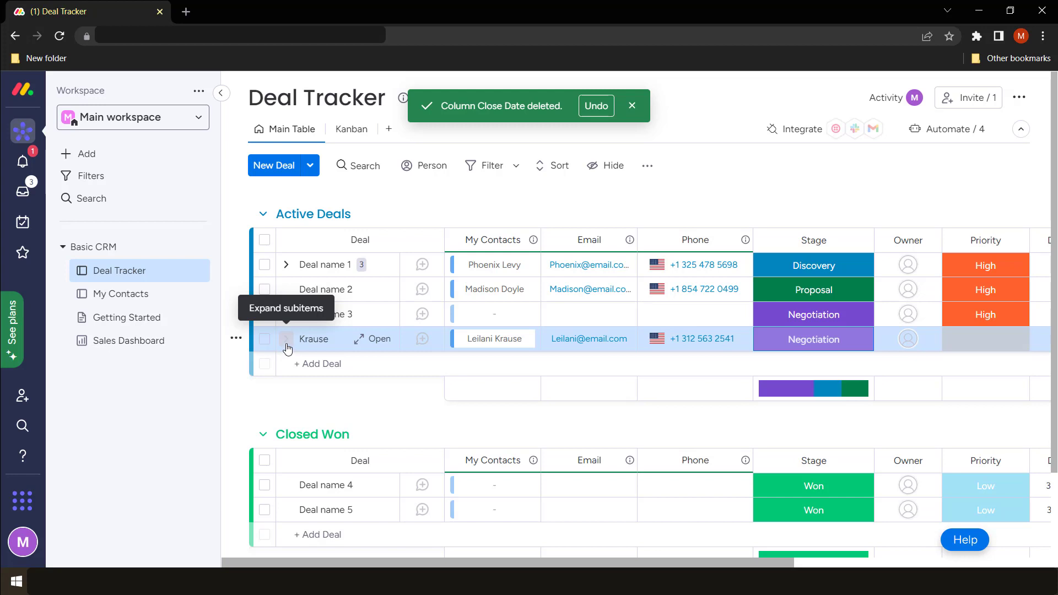
Add a 'Call krause' subitem under the Krause deal.
{"action": "left_click", "coordinate": [287, 338]}
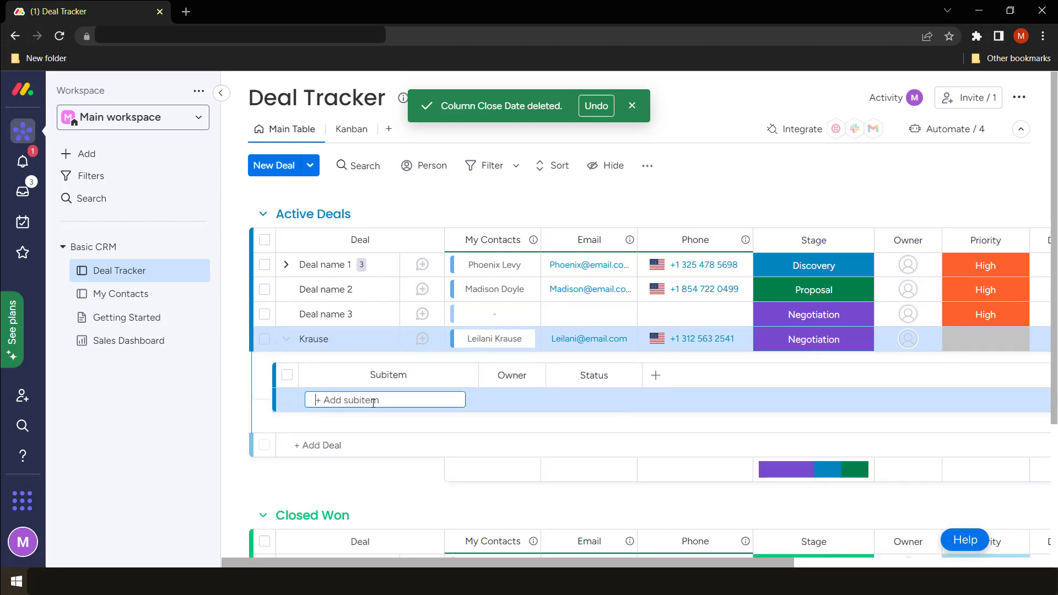
{"action": "type", "text": "C"}
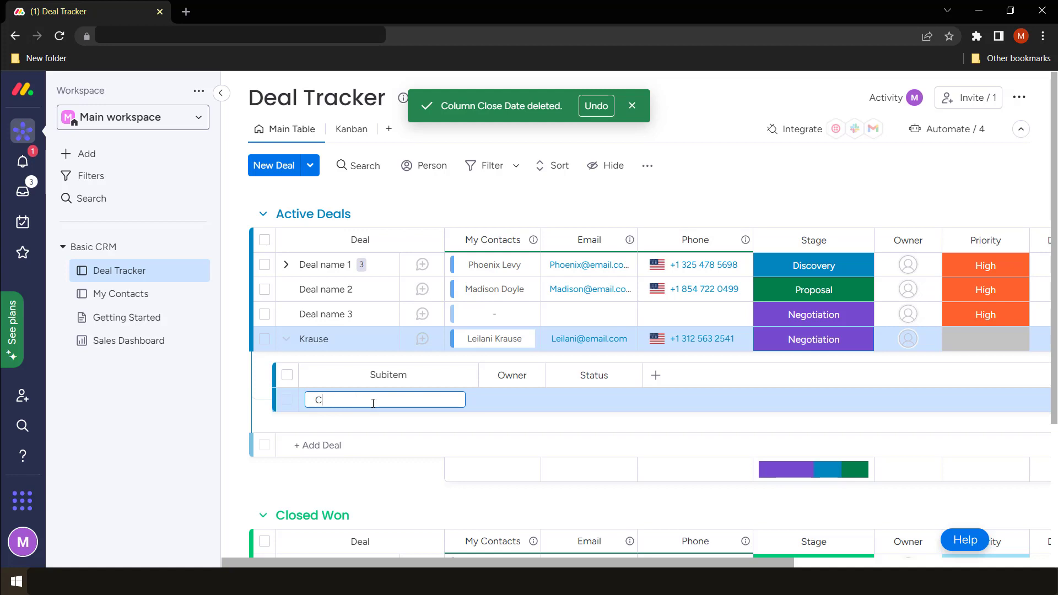
{"action": "type", "text": "all krause"}
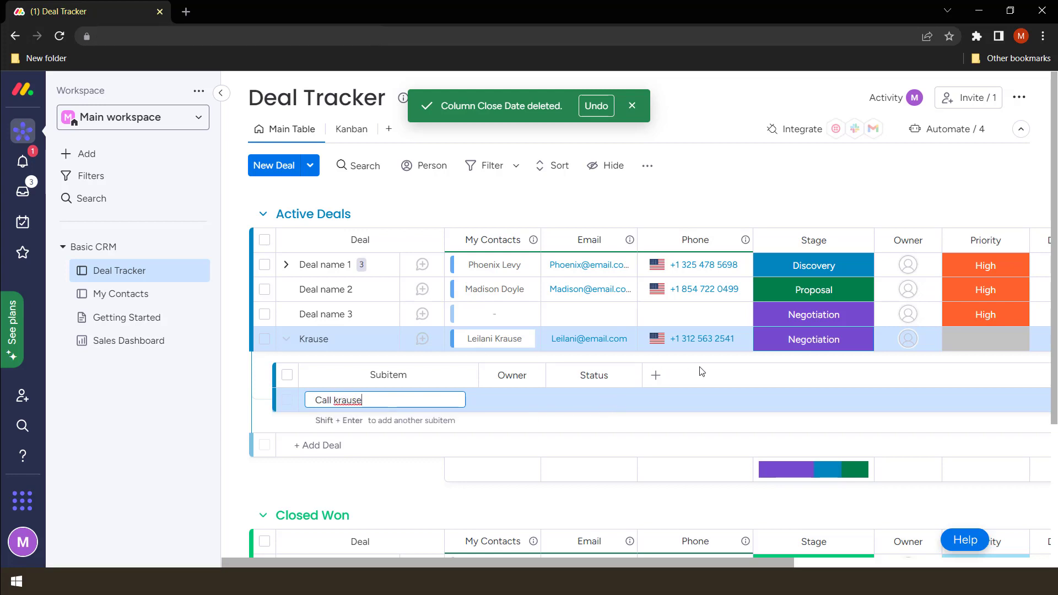
{"action": "key", "text": "Return"}
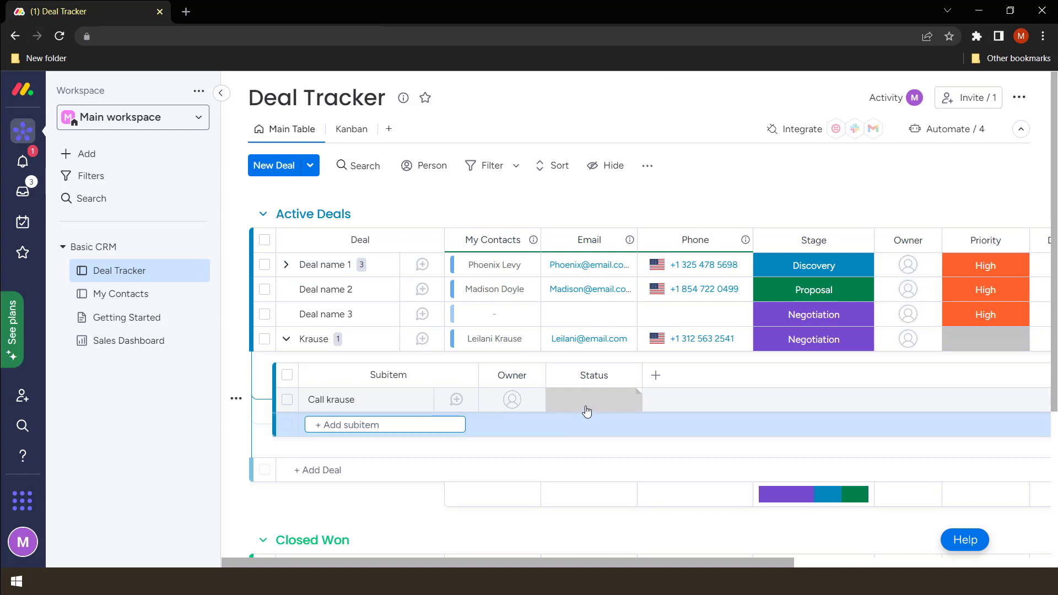
Set Call krause to Working on it and assign Tawanda as owner.
{"action": "left_click", "coordinate": [593, 399]}
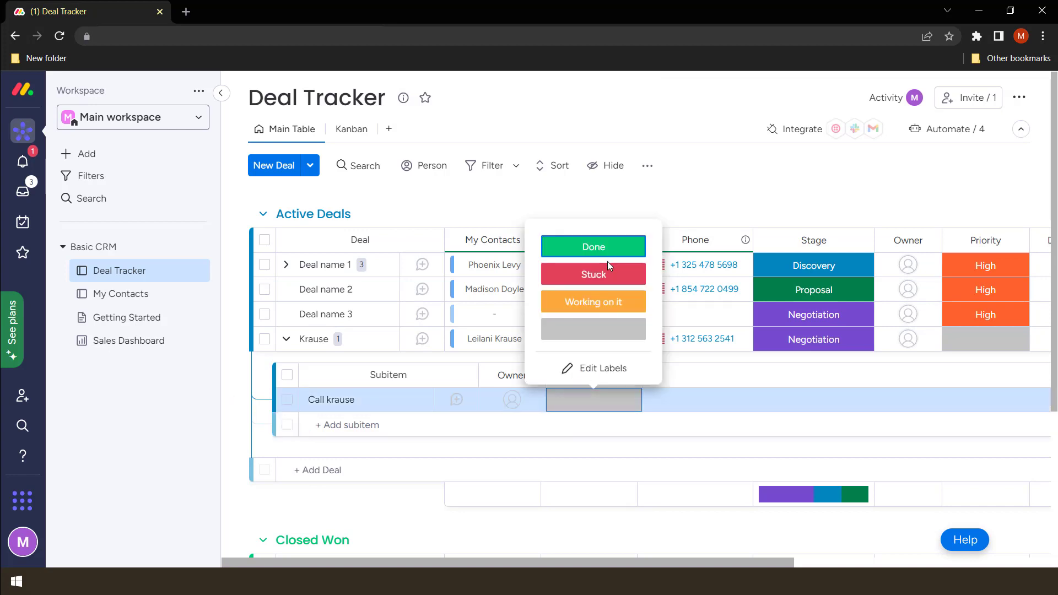
{"action": "left_click", "coordinate": [593, 302]}
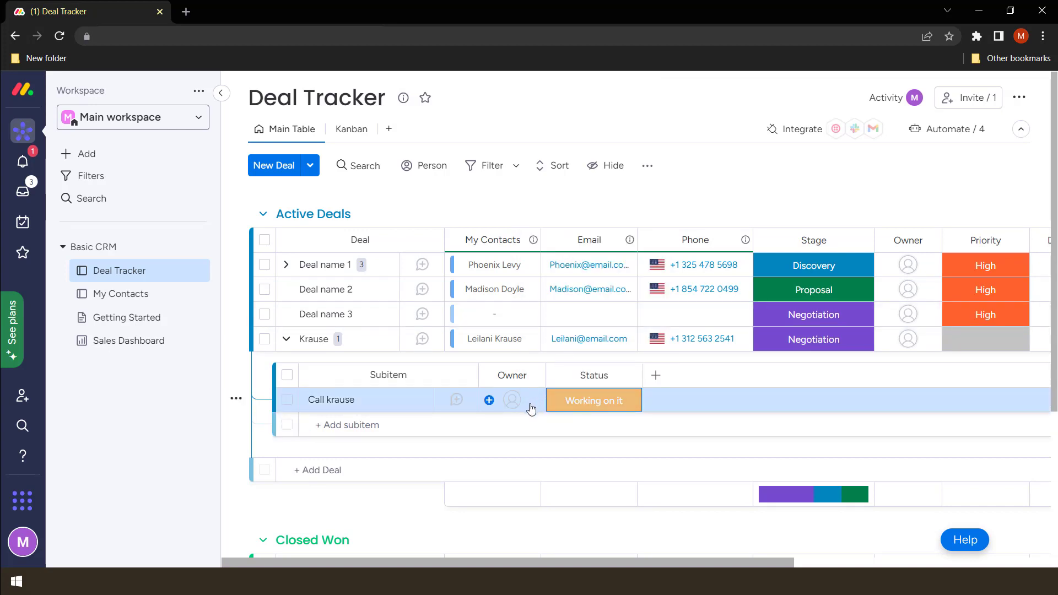
{"action": "left_click", "coordinate": [511, 399]}
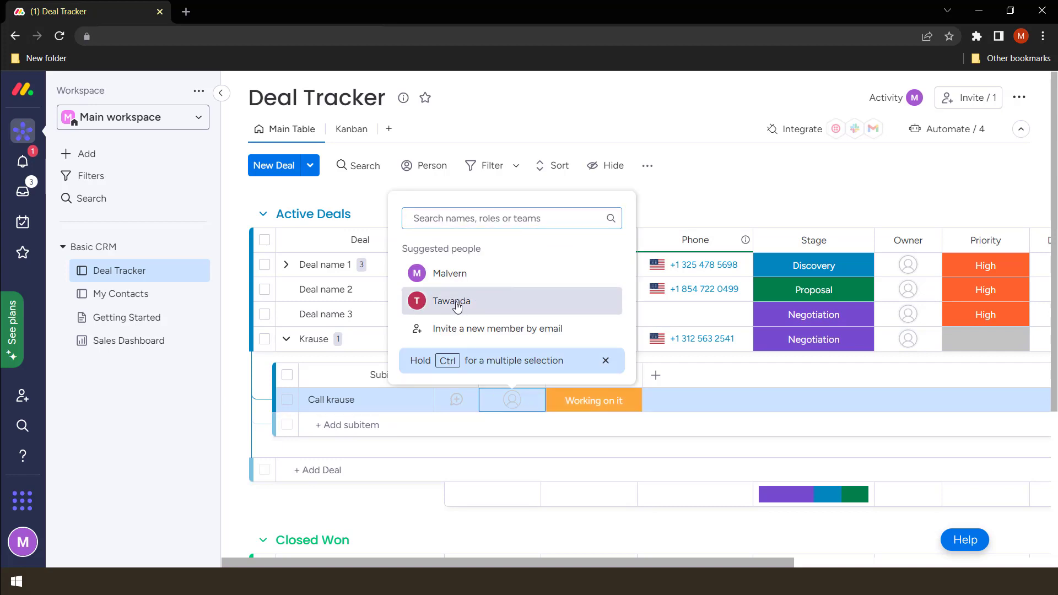
{"action": "left_click", "coordinate": [450, 299]}
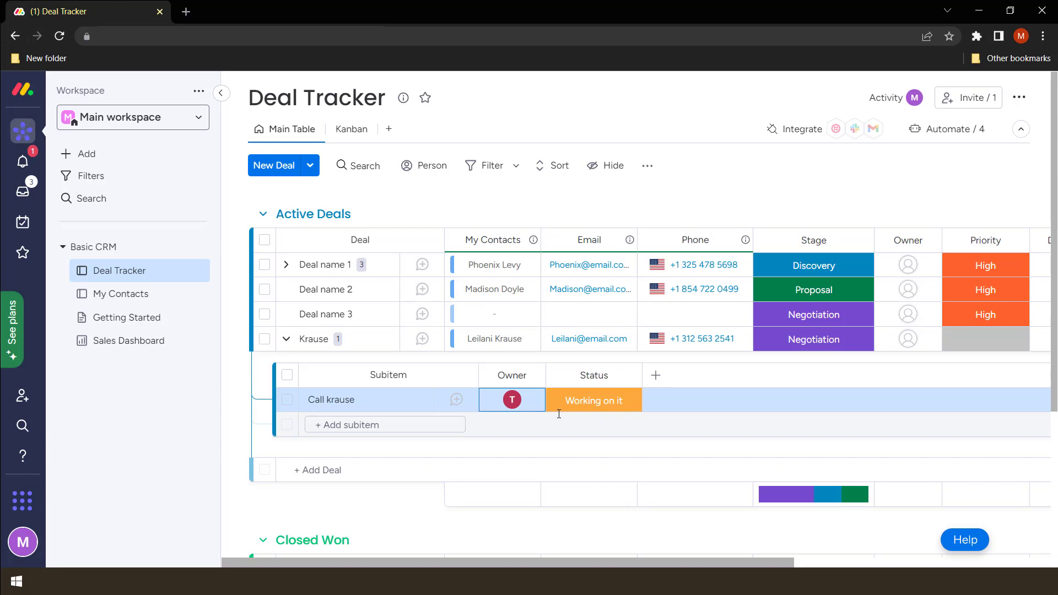
{"action": "mouse_move", "coordinate": [658, 414]}
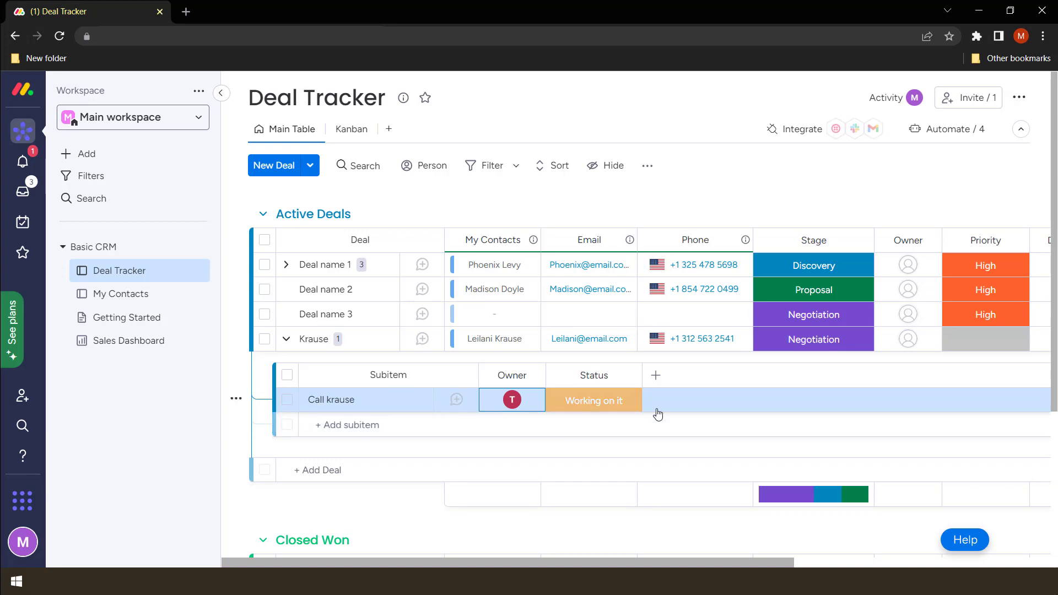